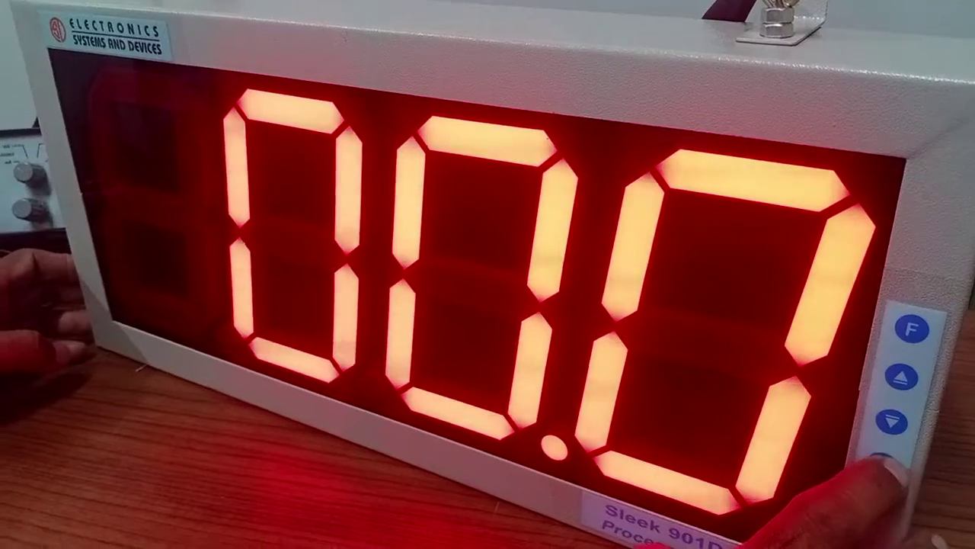
left_click(913, 331)
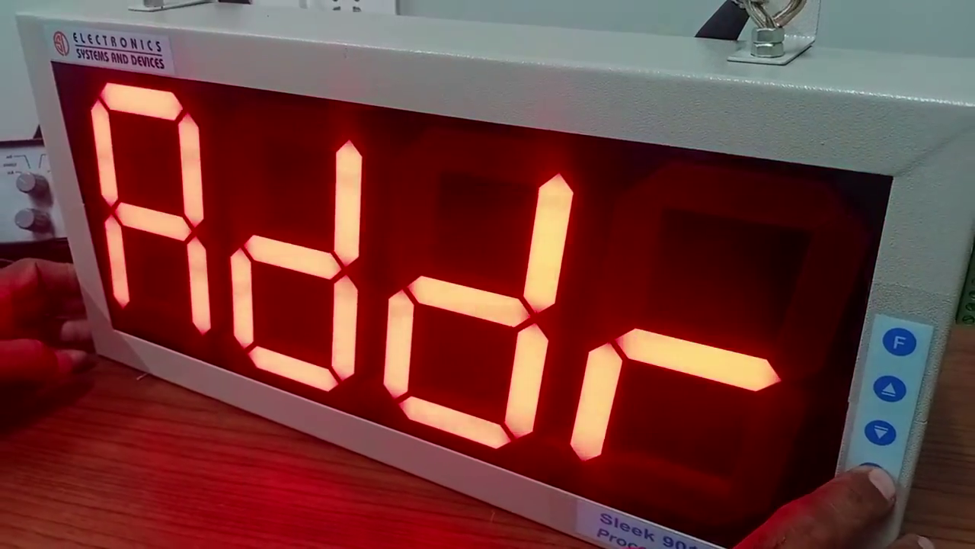